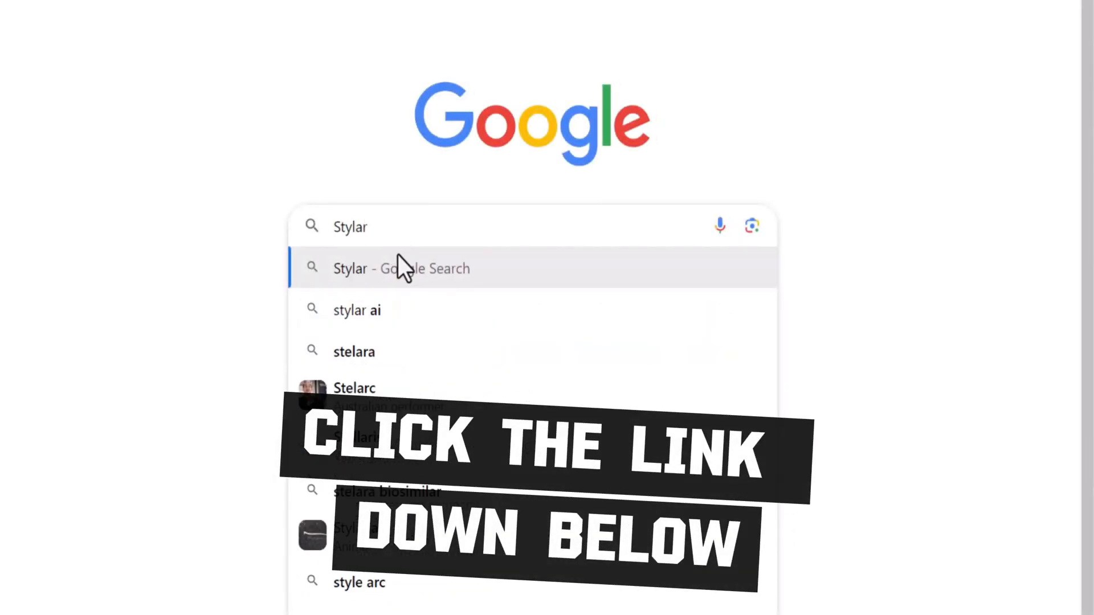
Search Google for Stylar and enter the Stylar AI dashboard via Start for Free.
left_click(407, 269)
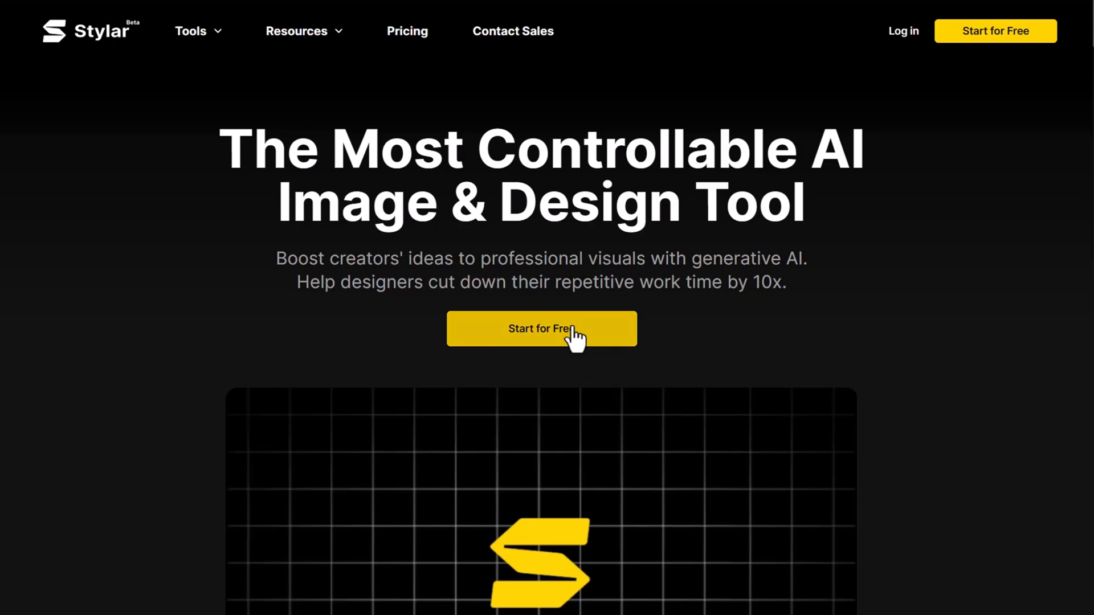
left_click(541, 329)
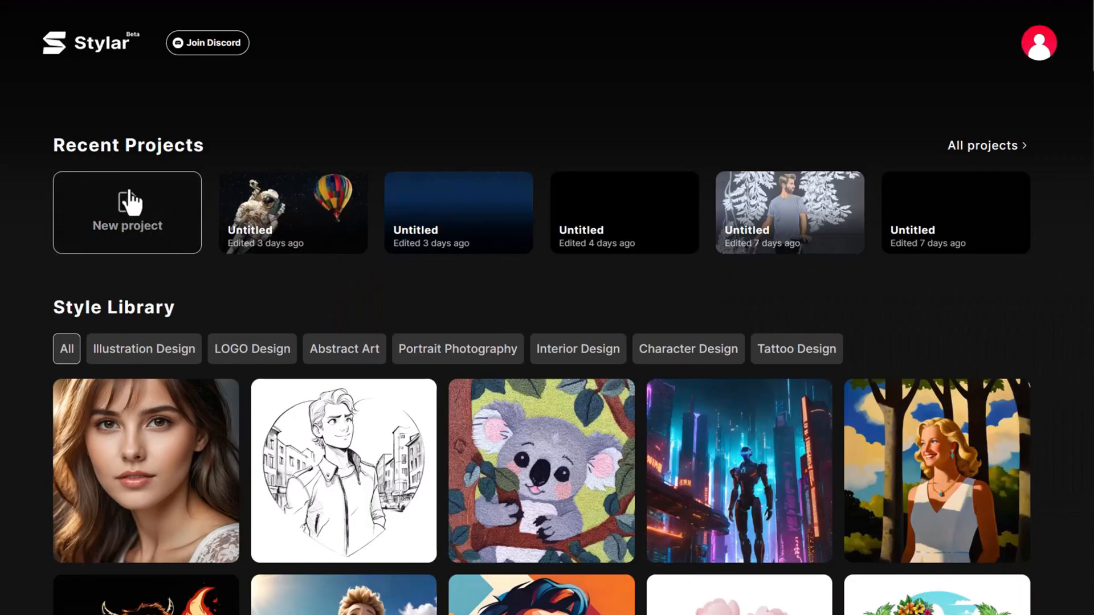
Create a 4:3 (1536×1152) project and import the red Coca-Cola logo.
left_click(127, 212)
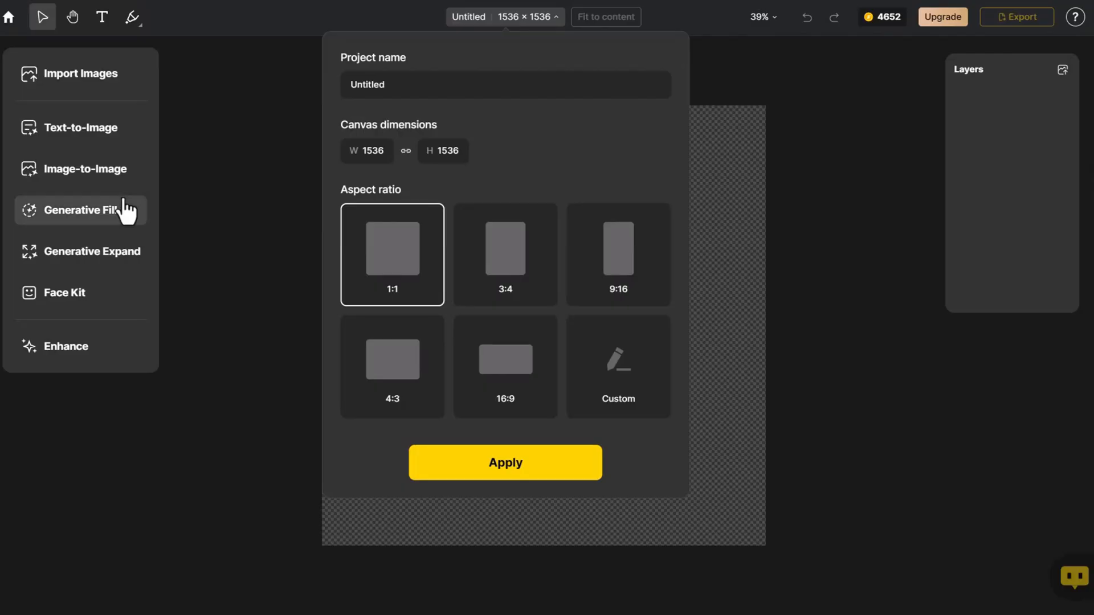
left_click(392, 367)
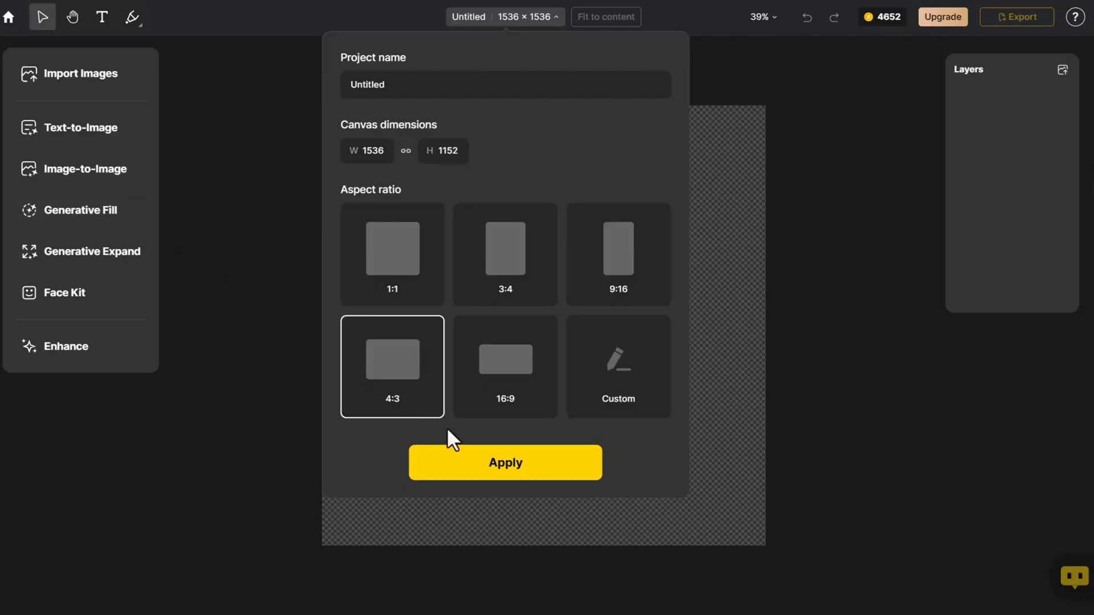
left_click(504, 462)
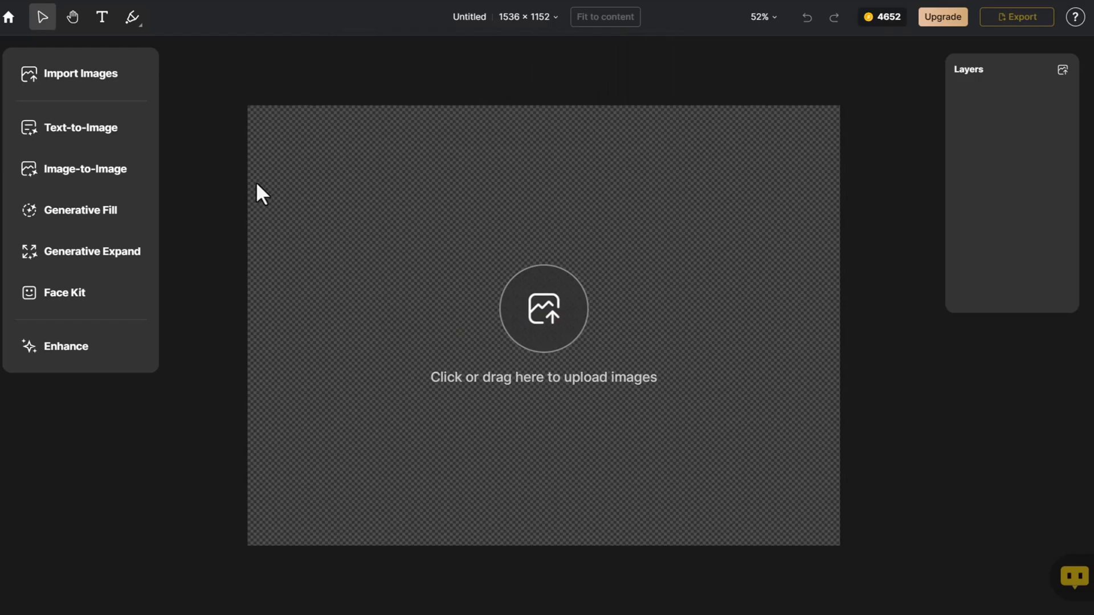
left_click(543, 308)
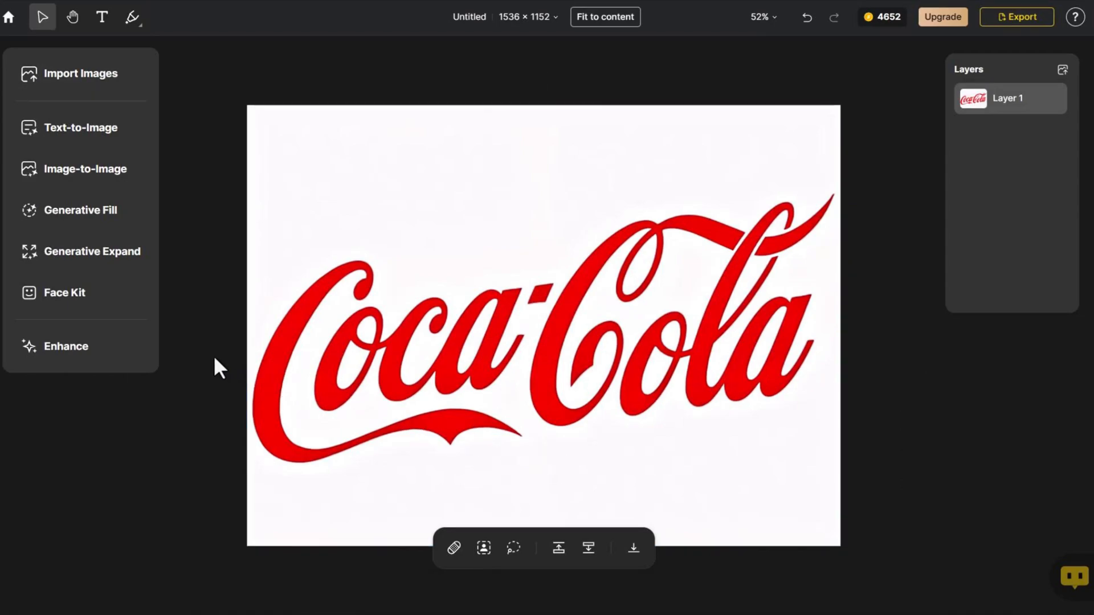
Auto-generate an Image-to-Image prompt for the logo and open the style list.
left_click(74, 169)
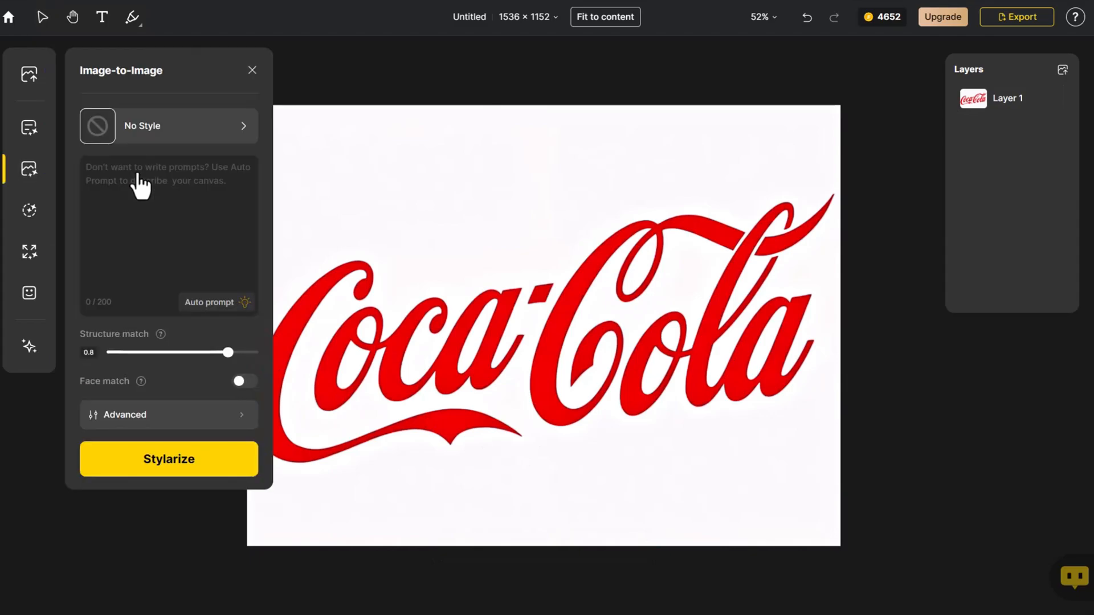
left_click(216, 303)
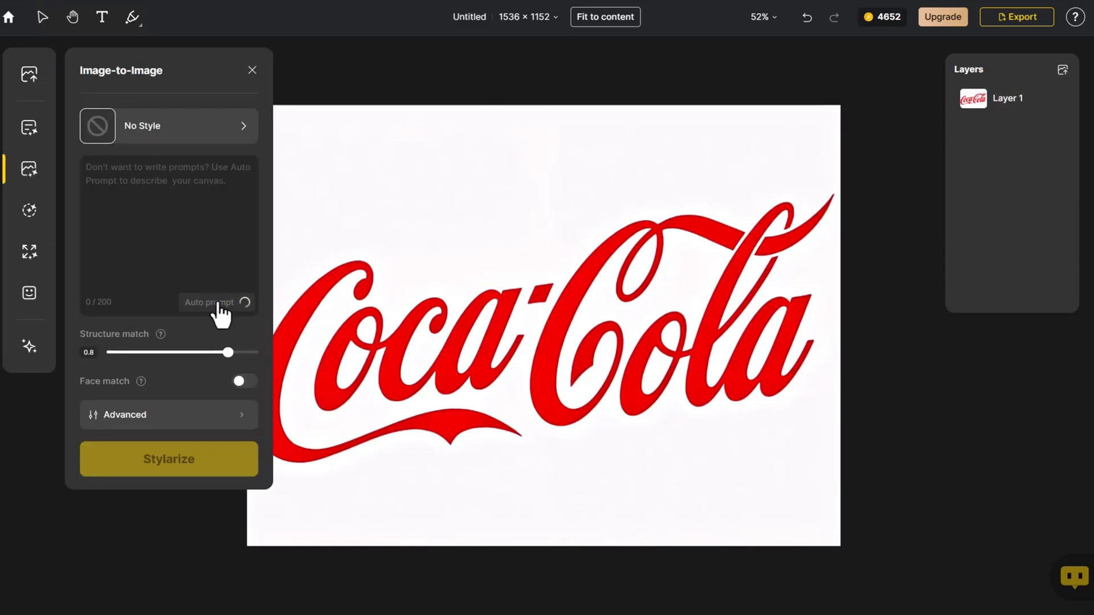
left_click(216, 303)
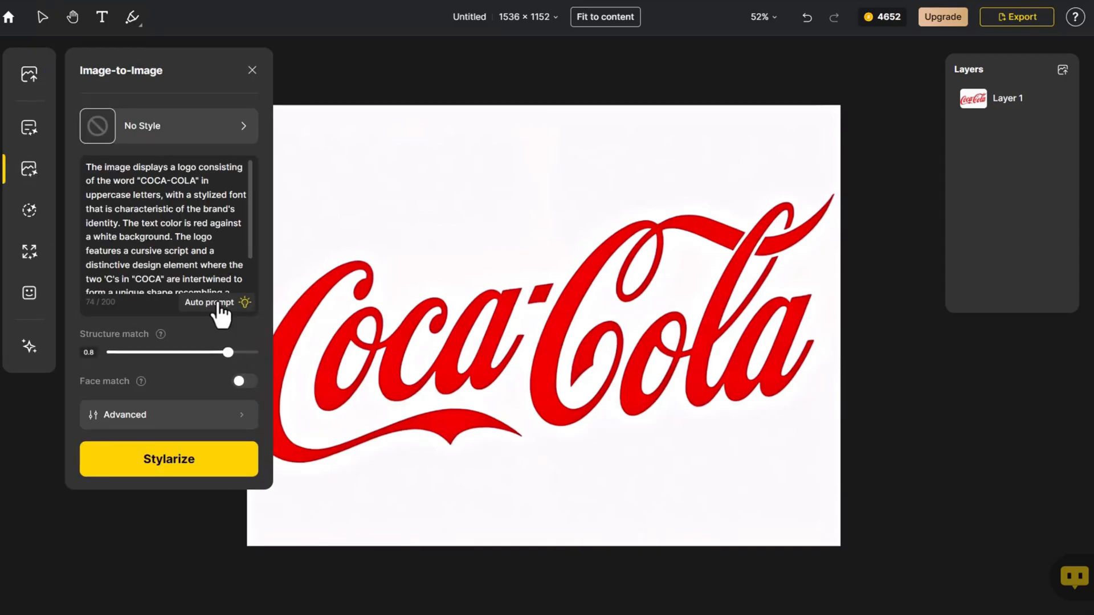
left_click(168, 126)
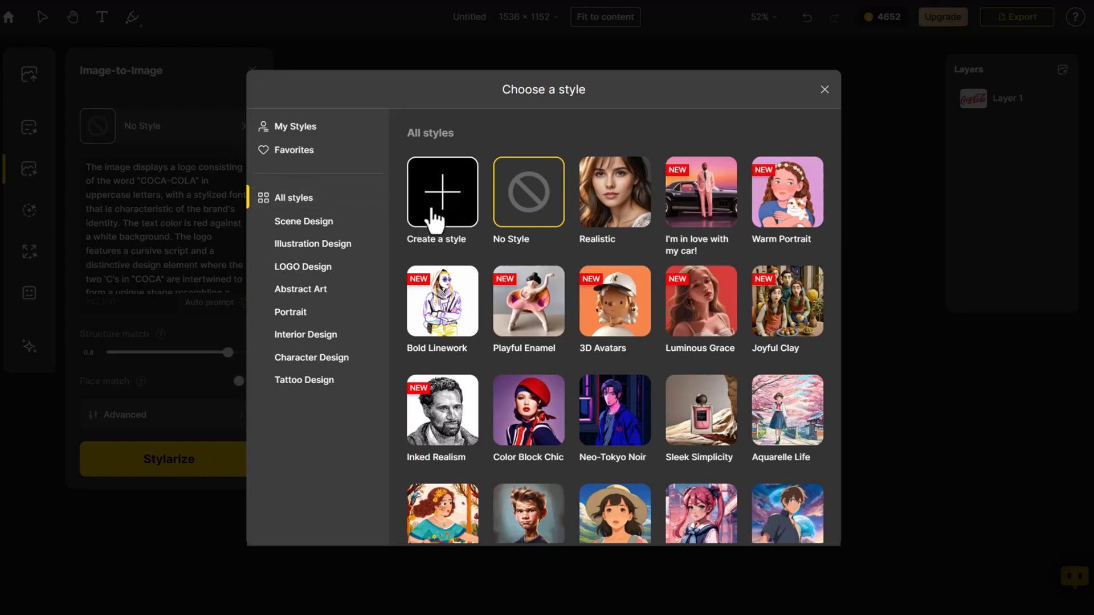
Start creating a custom style from the Choose a style dialog.
left_click(442, 192)
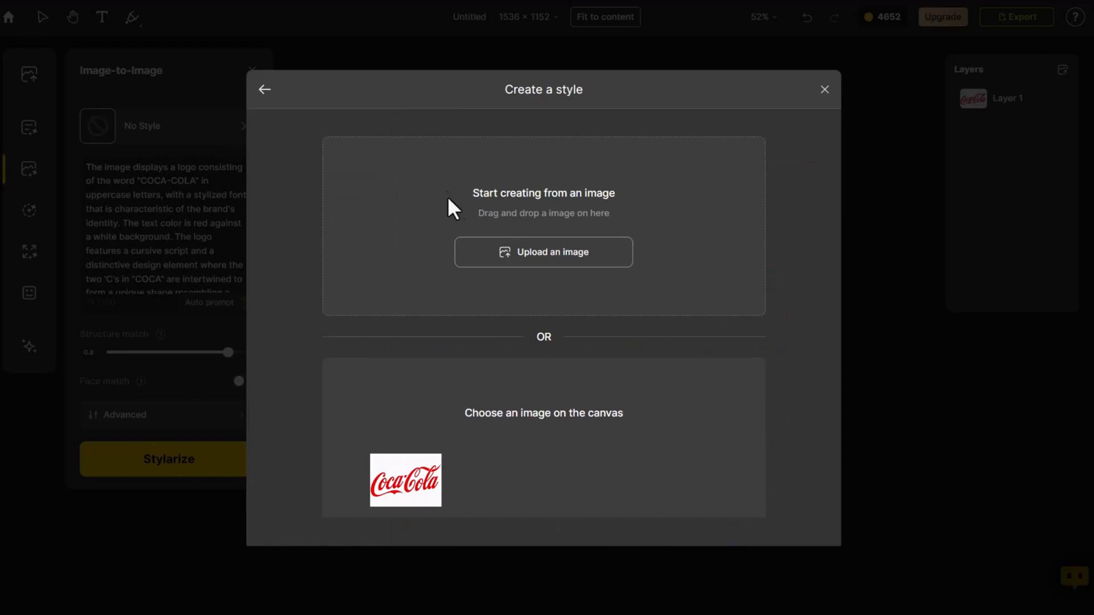
mouse_move(551, 254)
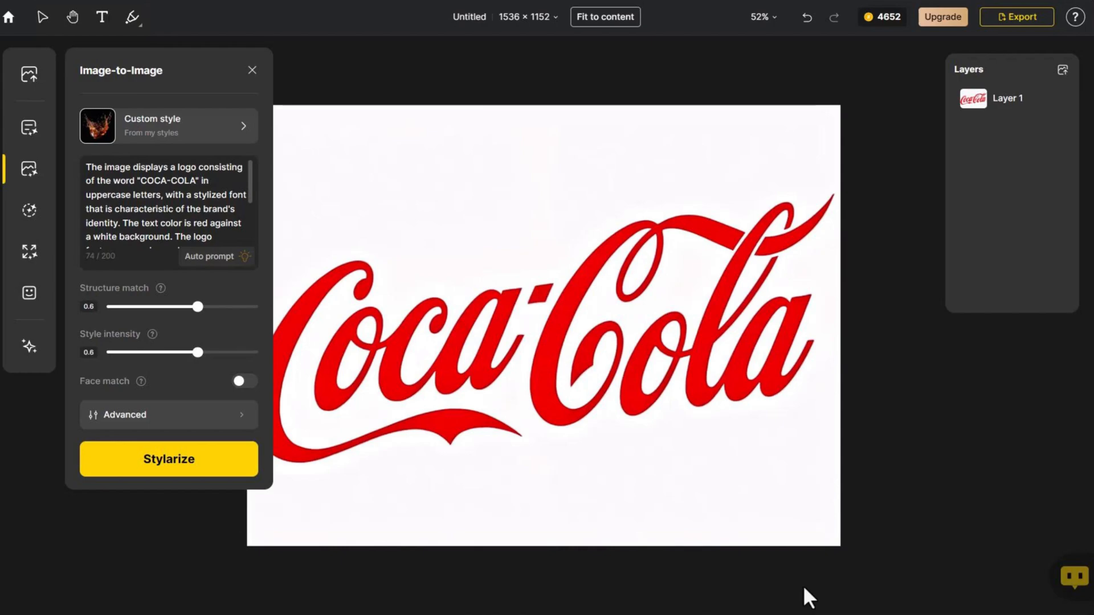
mouse_move(277, 389)
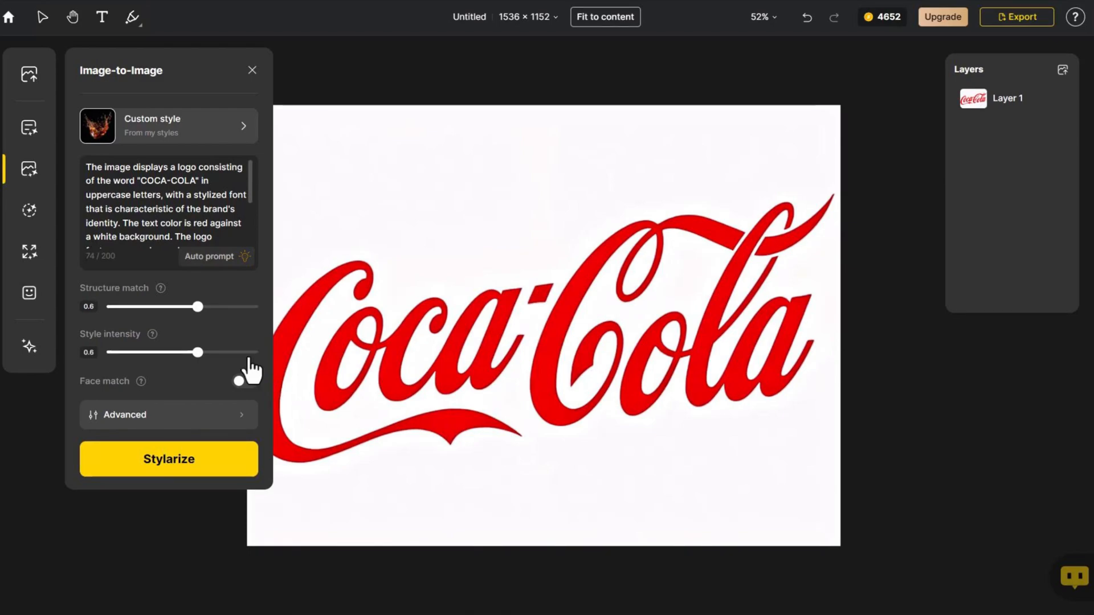
Set Style intensity to 1 and Structure match to 0.8, then Stylarize four results.
left_click_drag(198, 351, 260, 352)
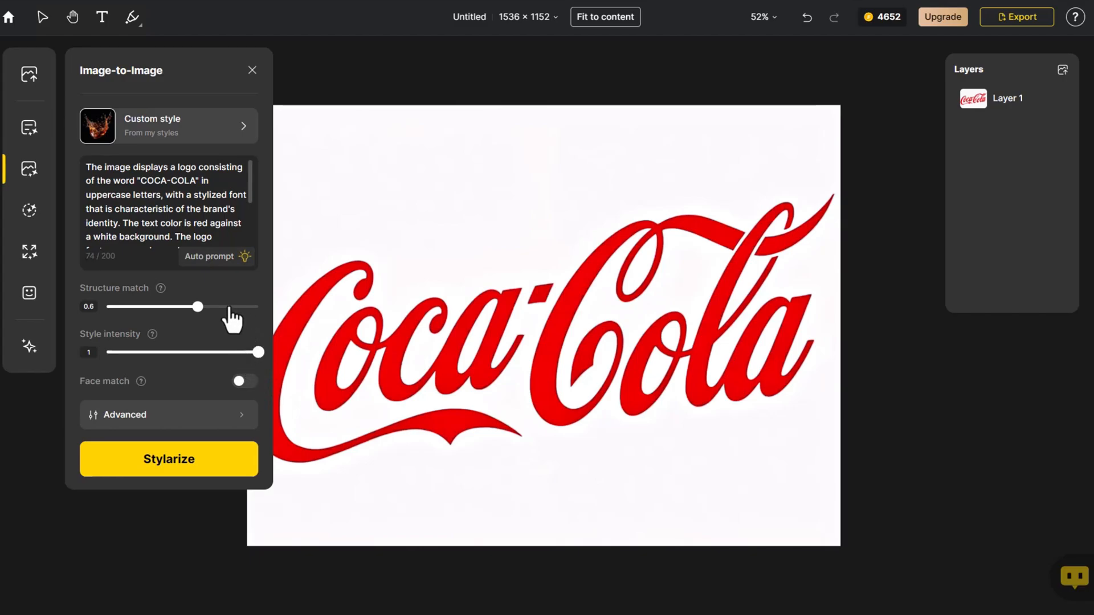
left_click_drag(200, 307, 228, 307)
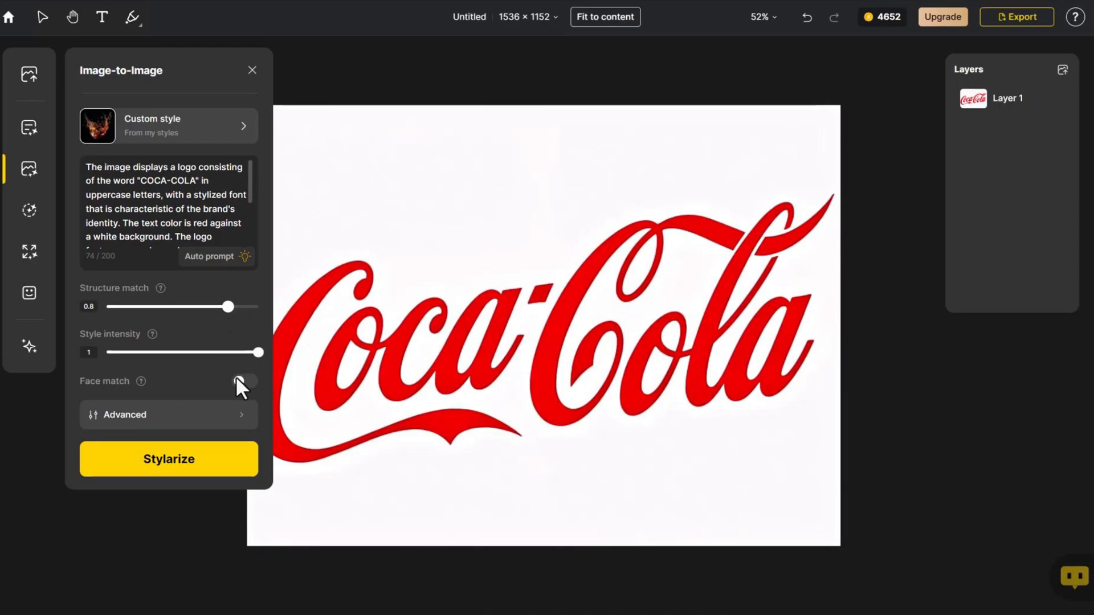
left_click(168, 459)
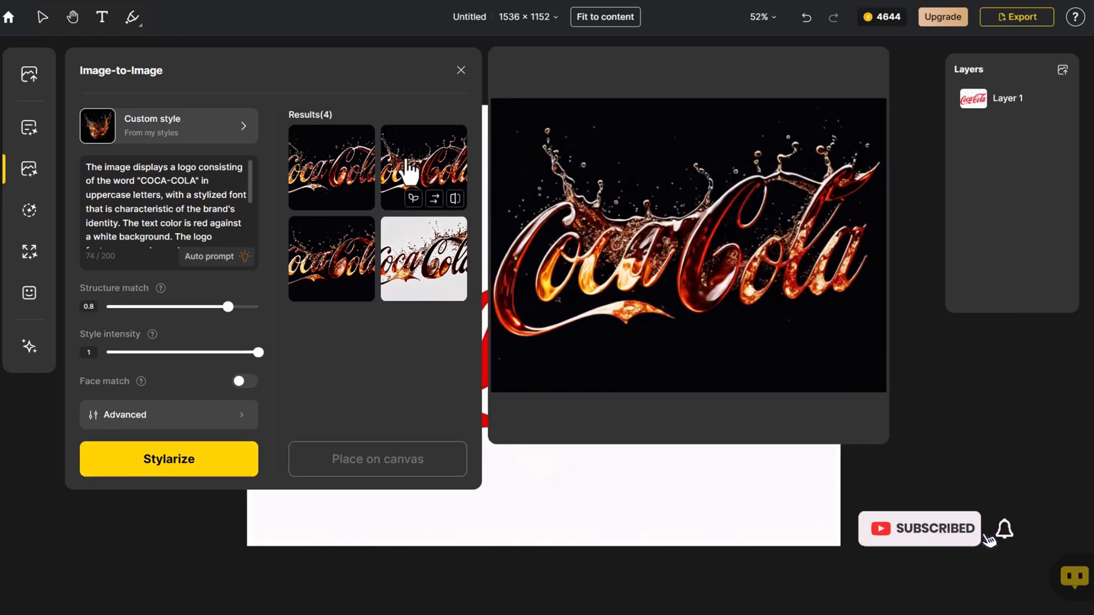
Place the dark liquid-splash Coca-Cola result on the canvas as Layer 2.
left_click(423, 168)
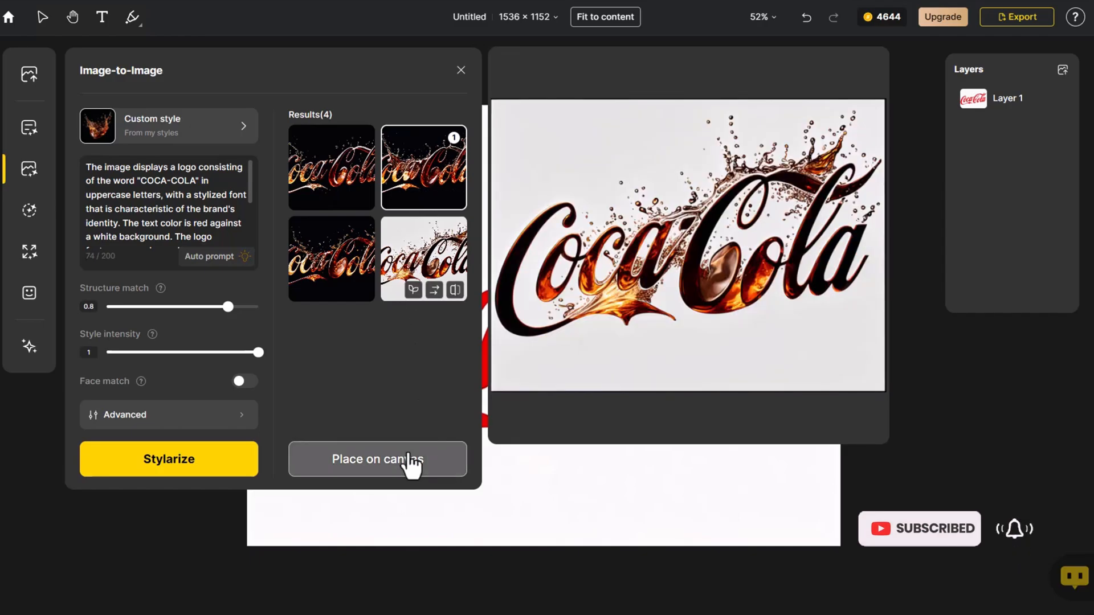
left_click(378, 459)
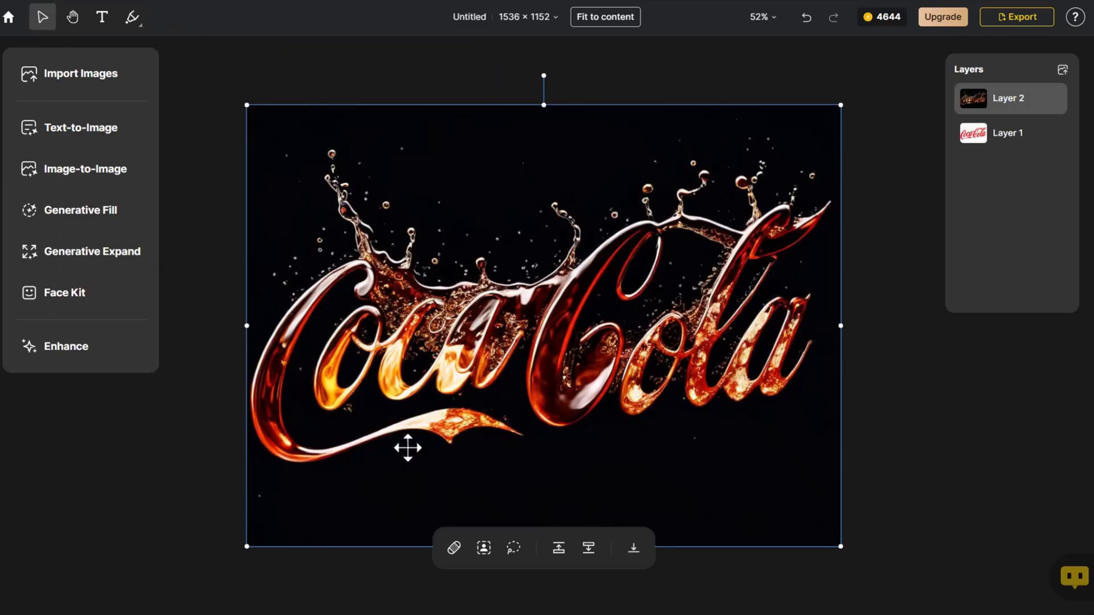
left_click(237, 326)
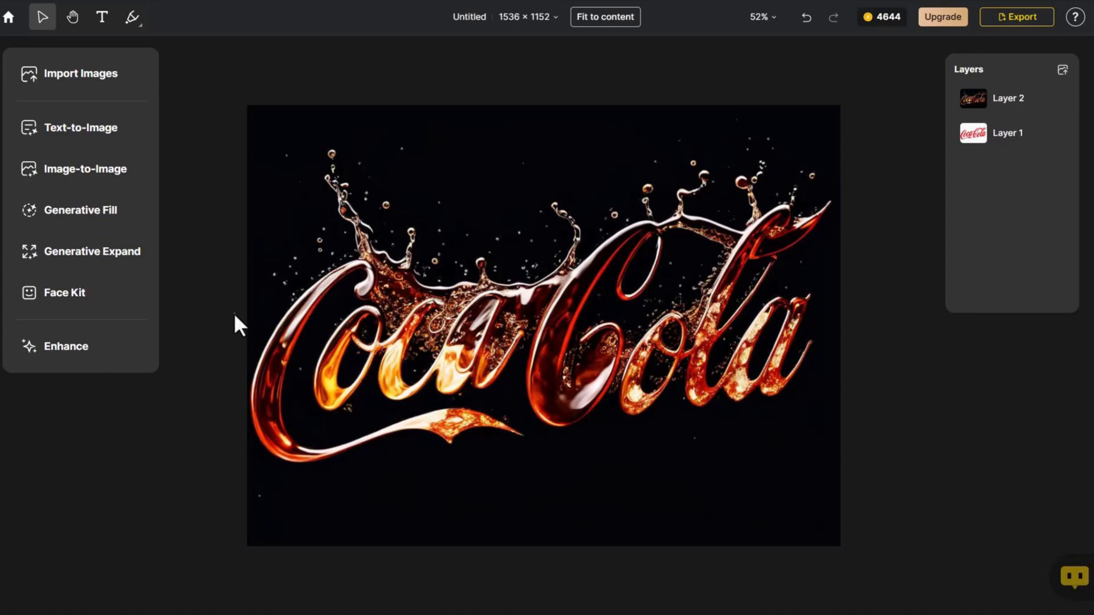
mouse_move(526, 46)
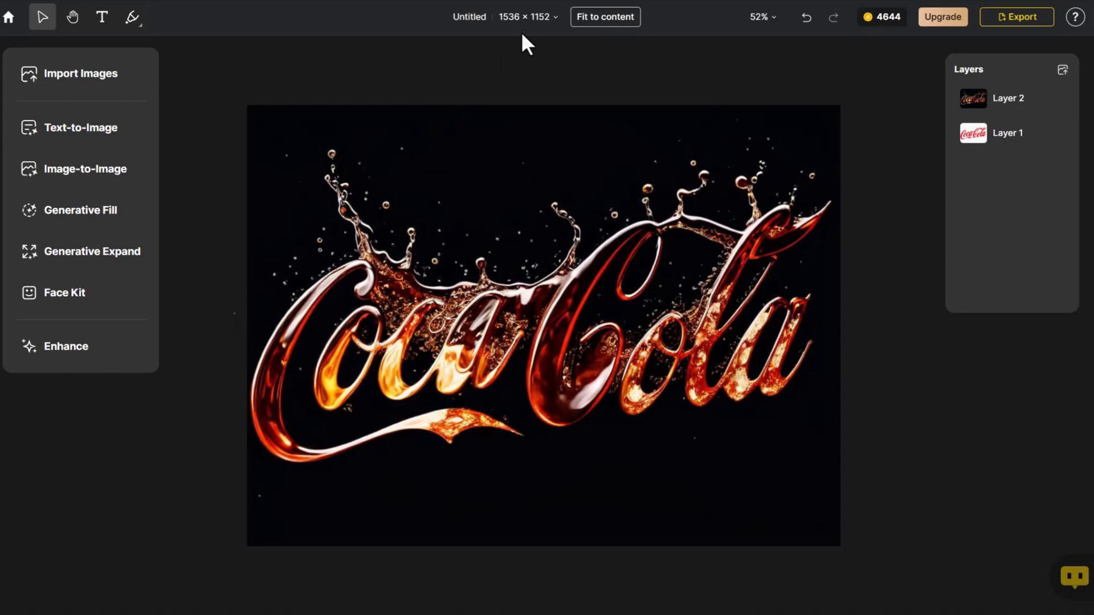
Resize the canvas to the 16:9 widescreen aspect ratio.
left_click(523, 16)
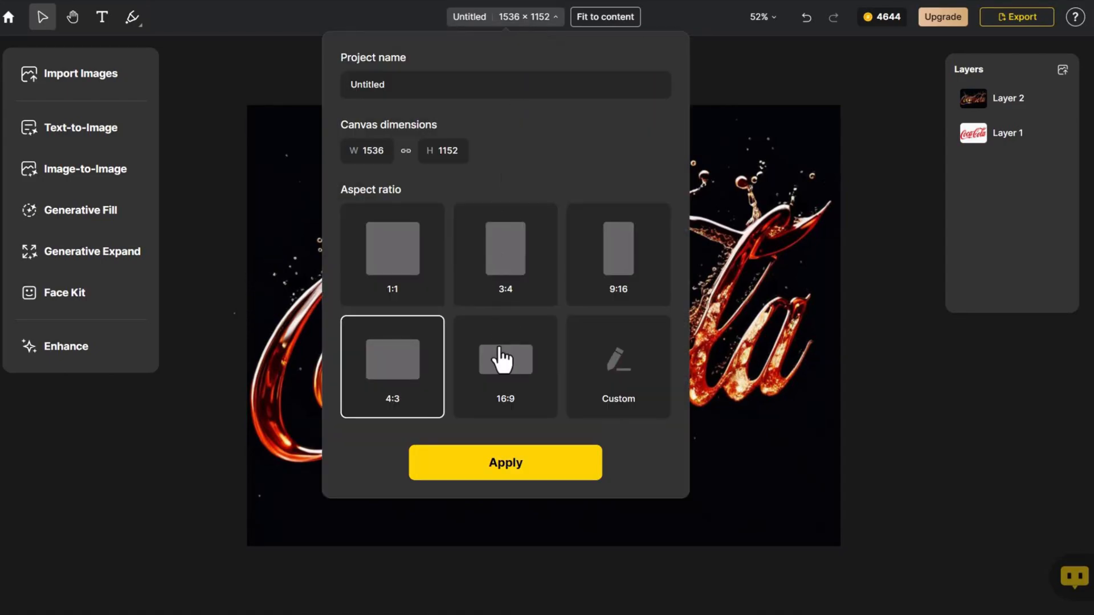
left_click(505, 366)
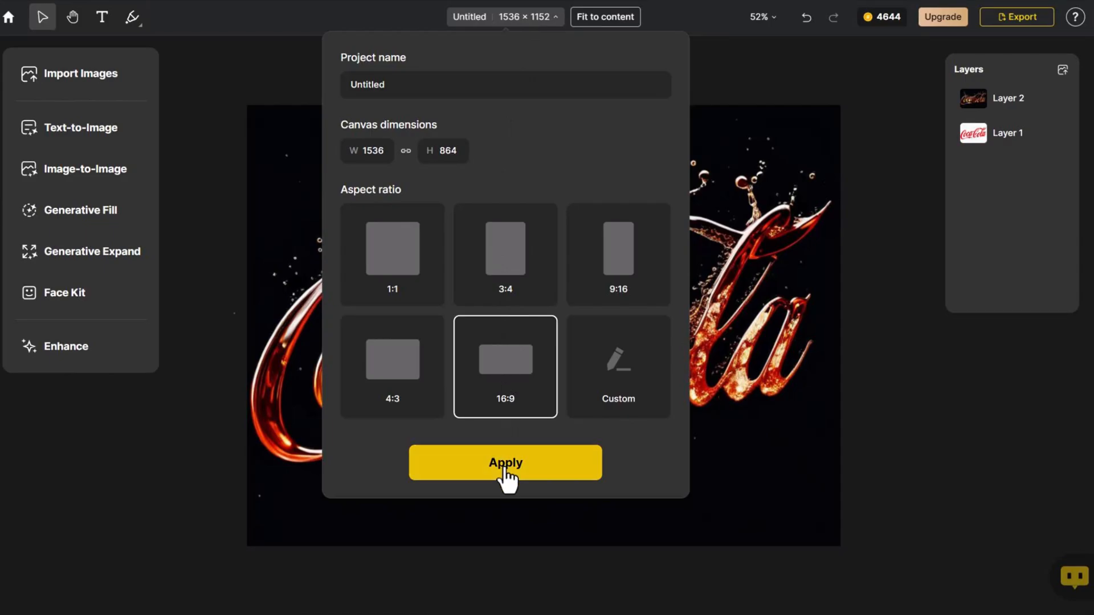
left_click(505, 463)
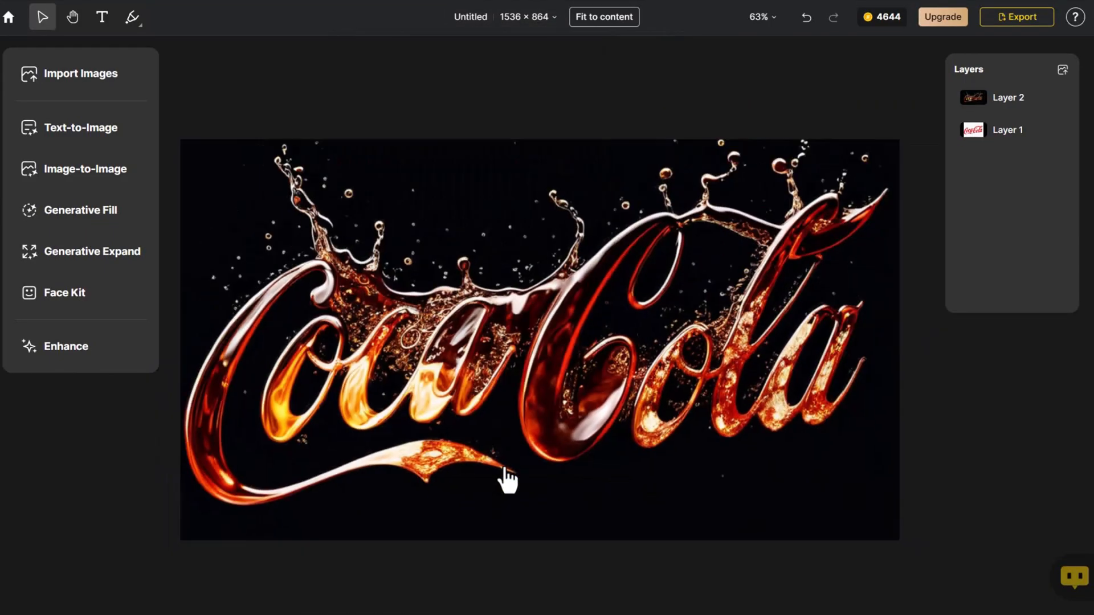
scroll("down", 3)
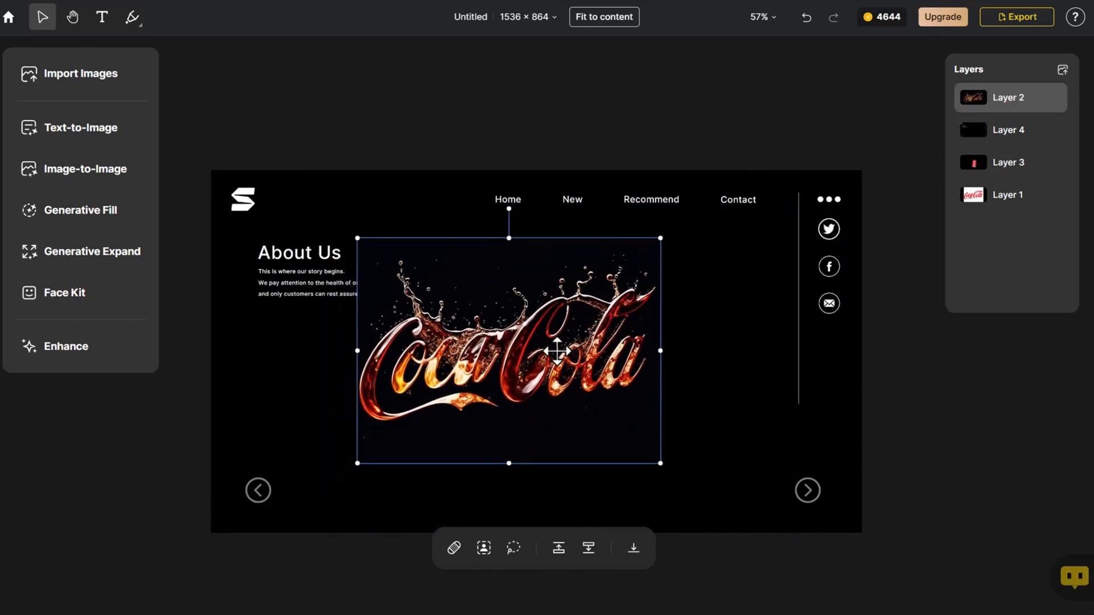
Remove Layer 2's black background and enlarge it across the About Us page.
left_click(483, 548)
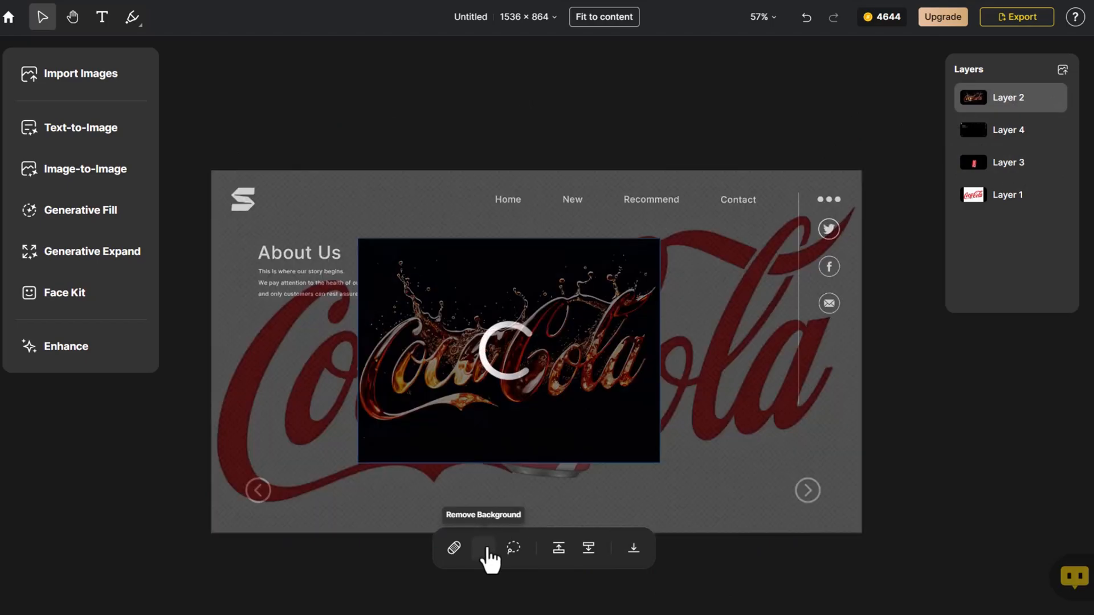
left_click(483, 547)
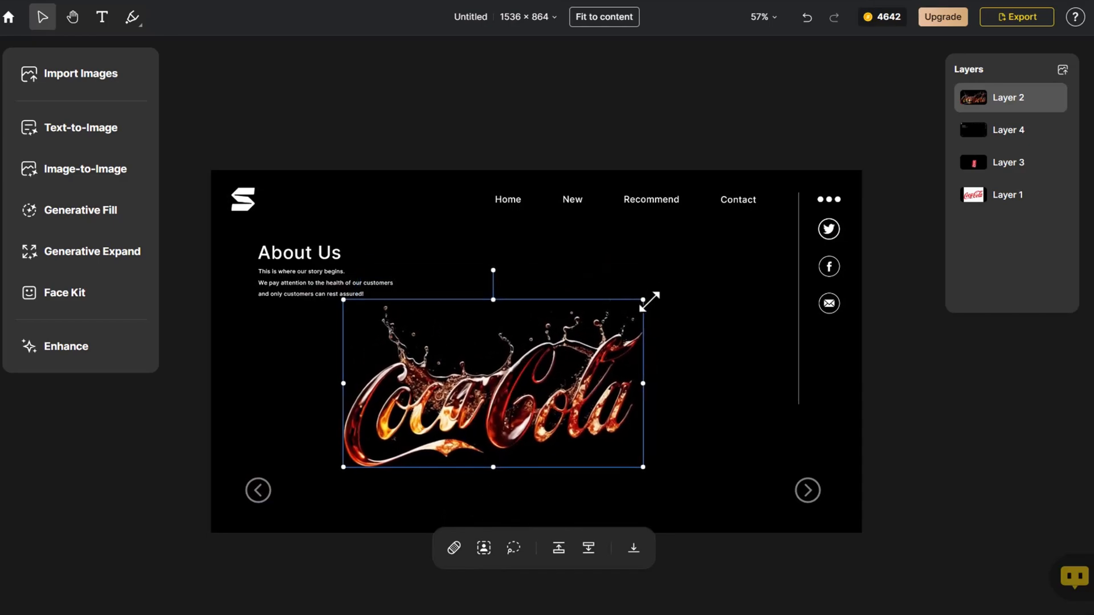
left_click_drag(650, 295, 774, 227)
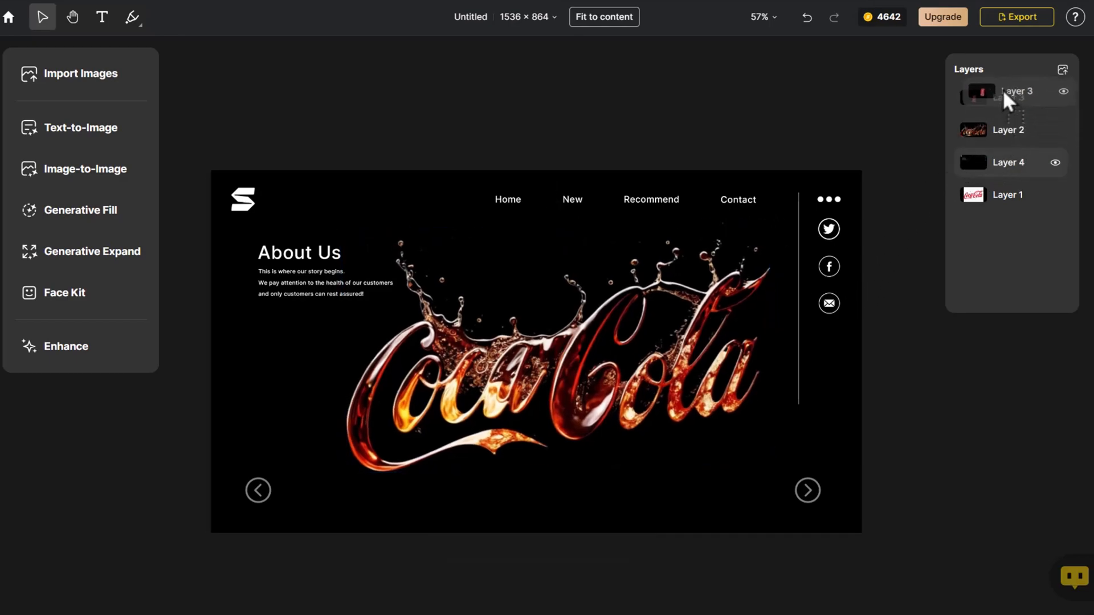
Move the Coca-Cola can layer to the top and hide Layer 1's original logo.
left_click(1012, 91)
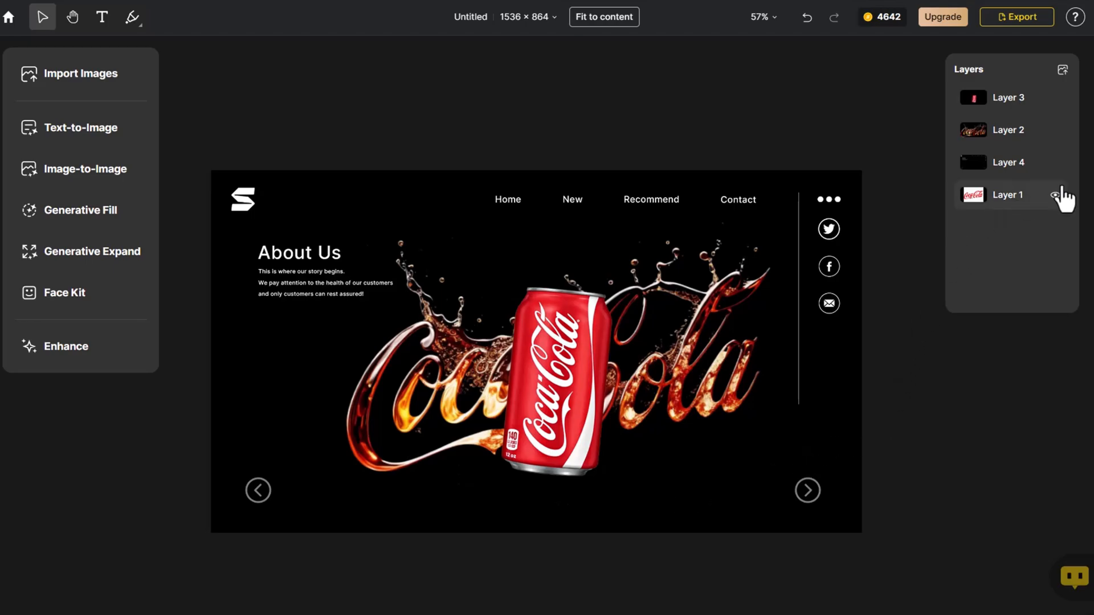
left_click(1055, 194)
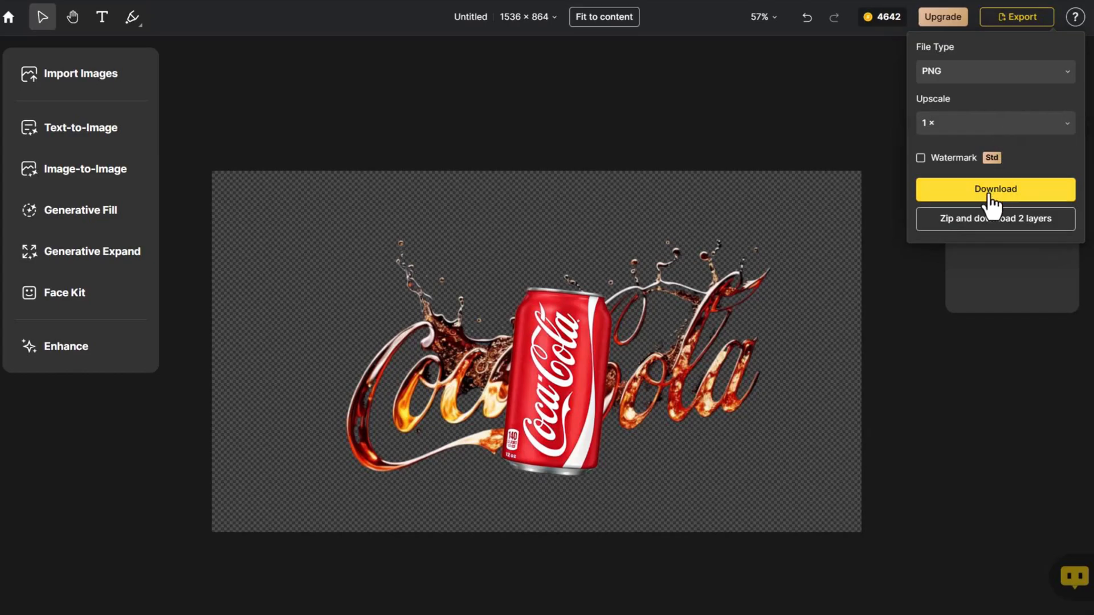
Download the composition as a 1x PNG with a transparent background.
left_click(995, 189)
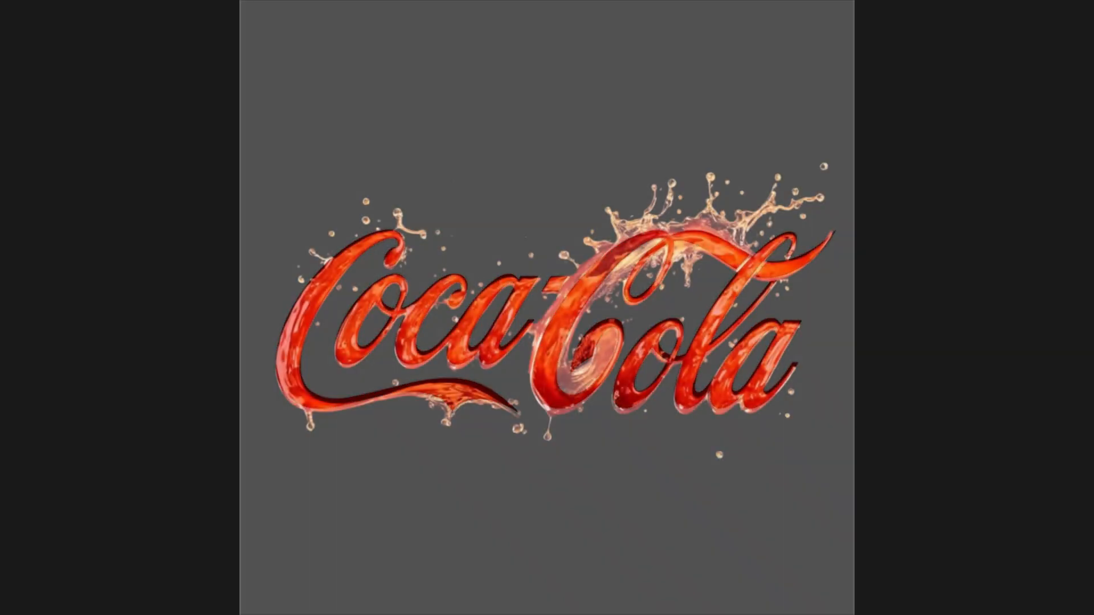